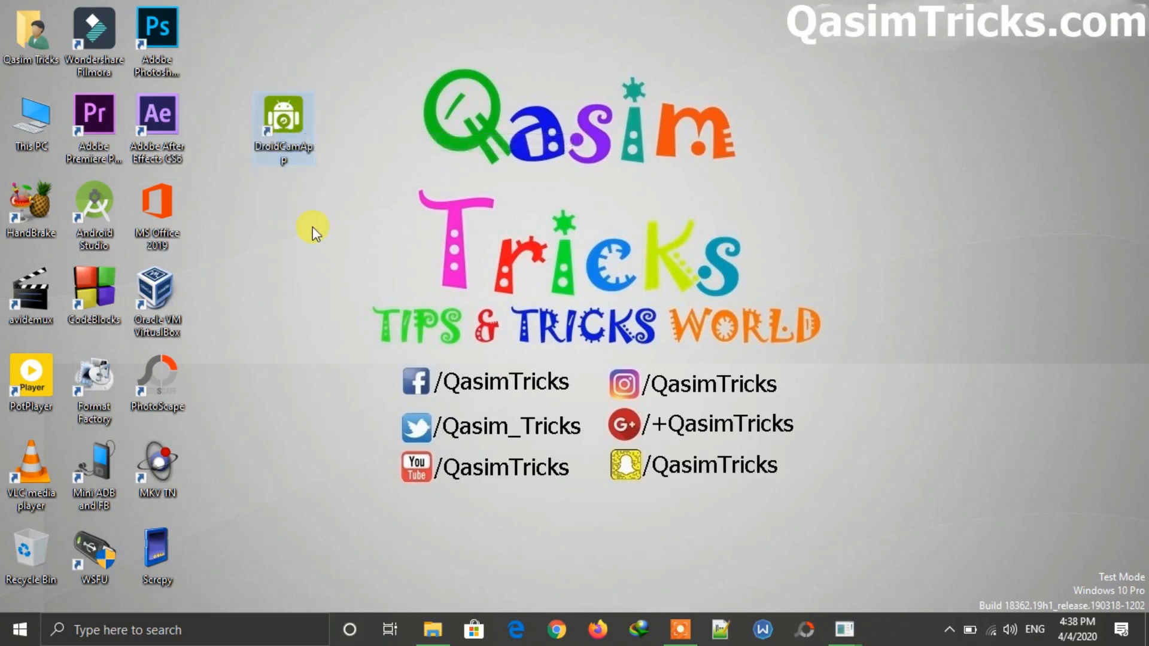
mouse_move(442, 603)
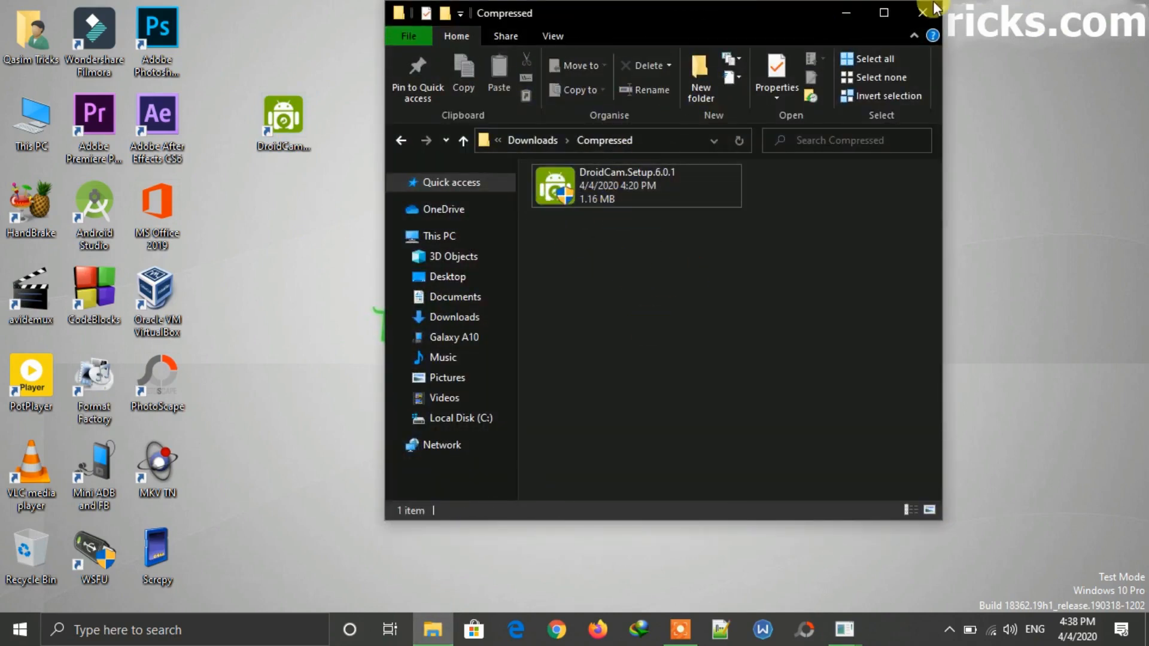
Step: Close the setup folder window and launch DroidCam Client from its desktop shortcut
left_click(920, 9)
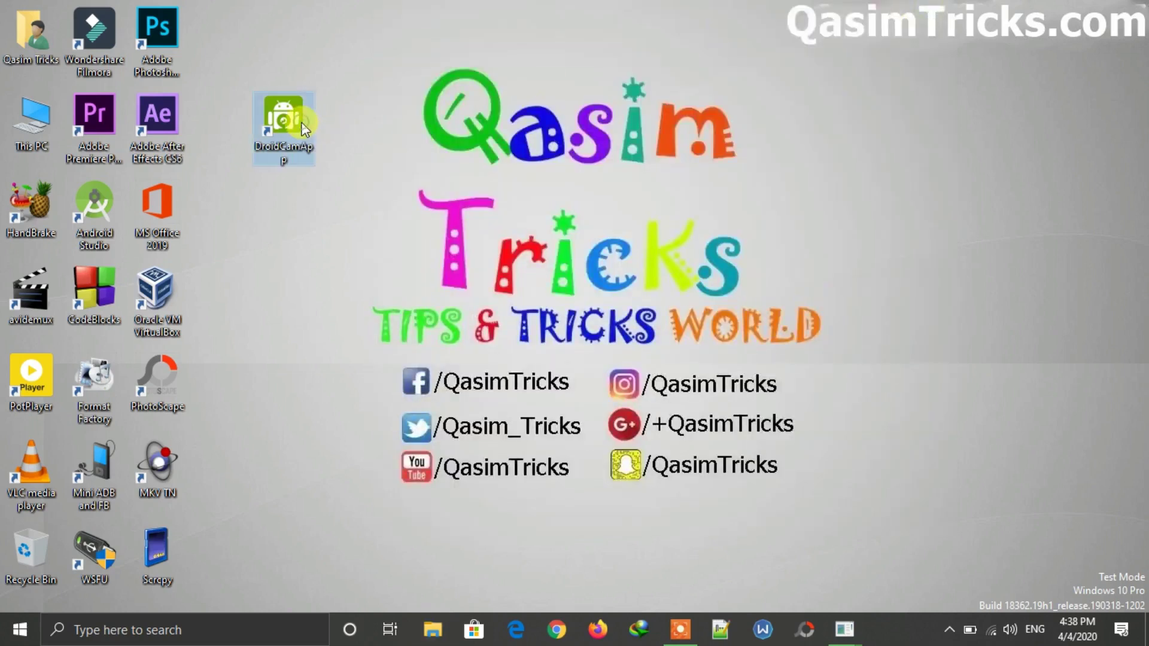
double_click(284, 117)
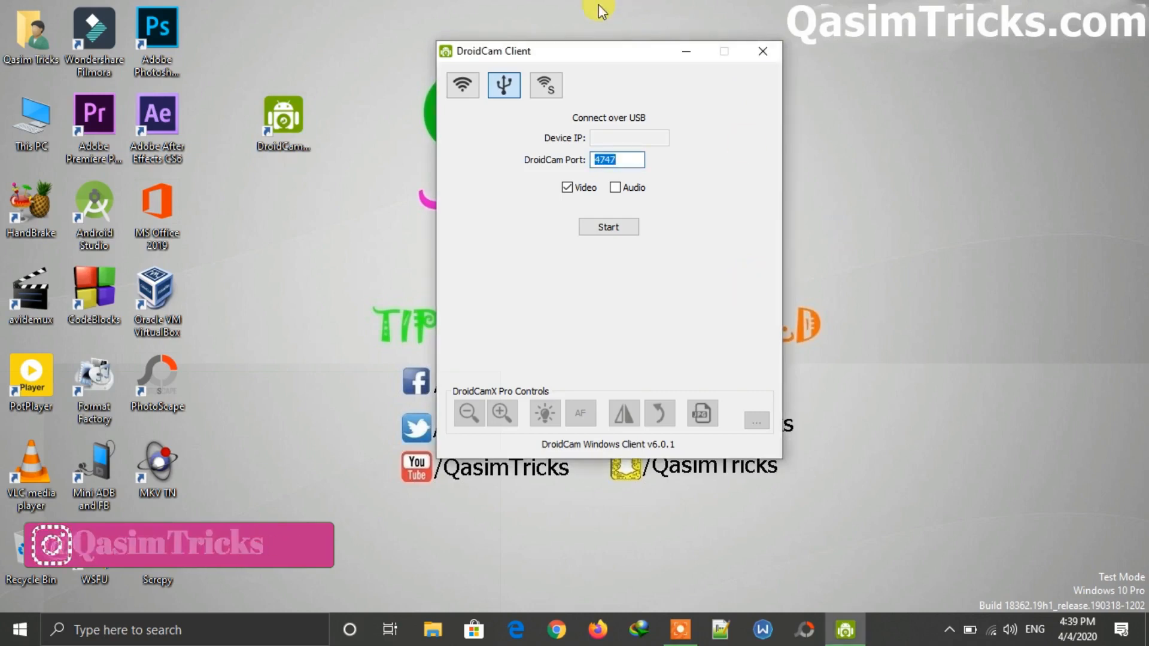
Step: Switch DroidCam Client to WiFi connection mode and open the phone mirror beside it
left_click(462, 86)
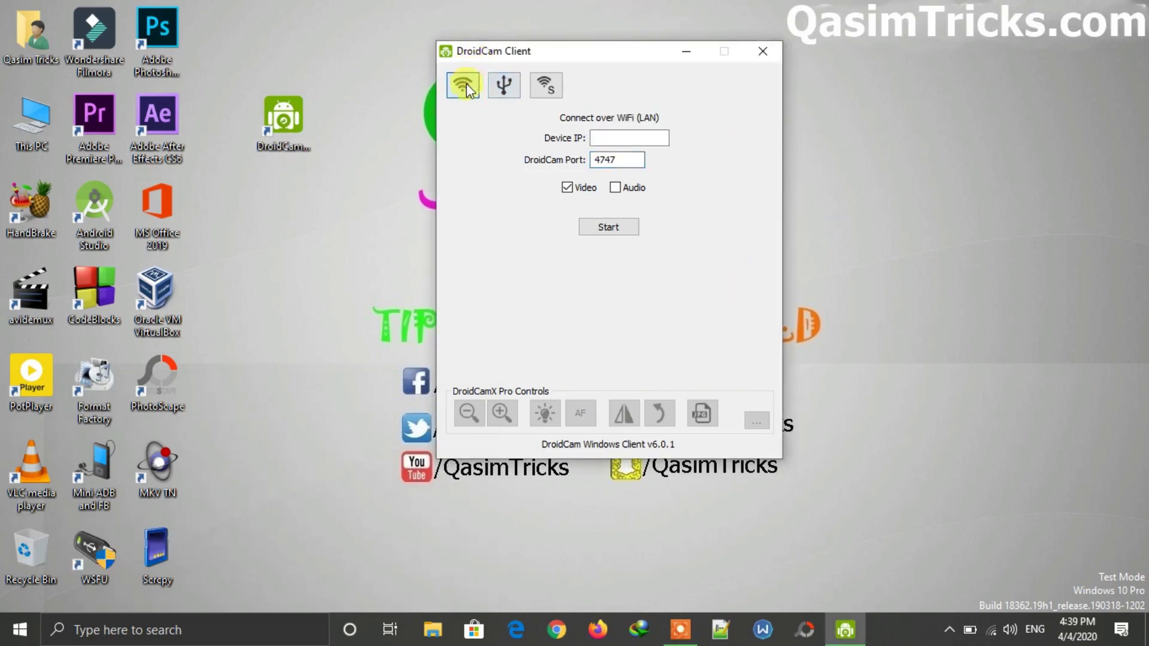
mouse_move(473, 128)
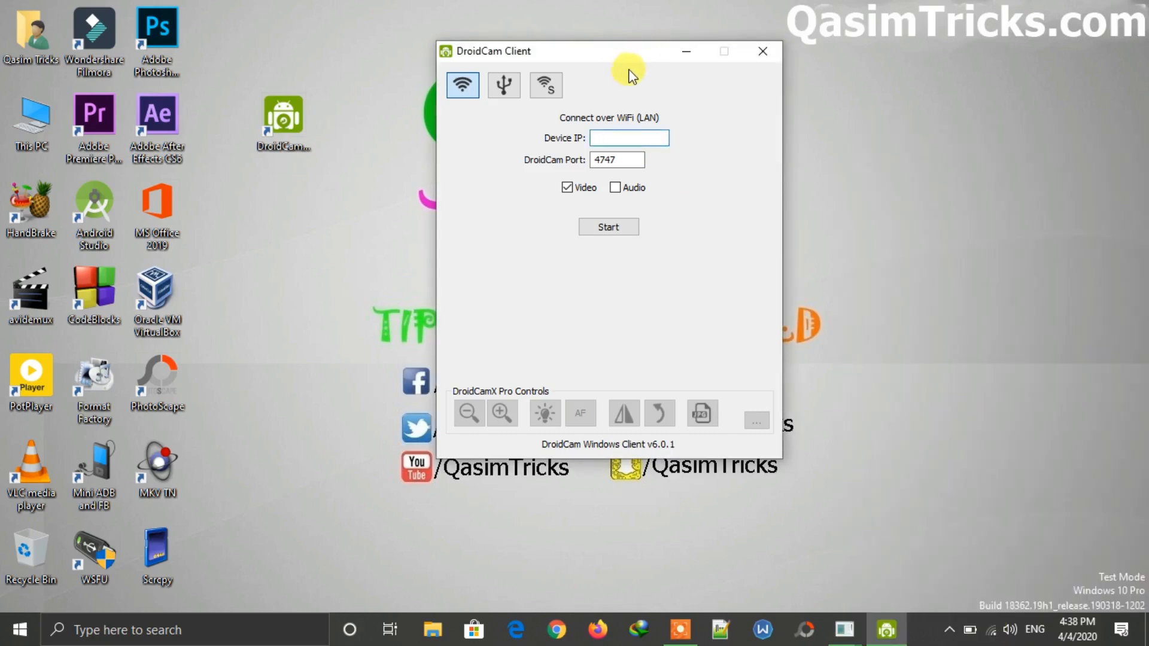
left_click(628, 138)
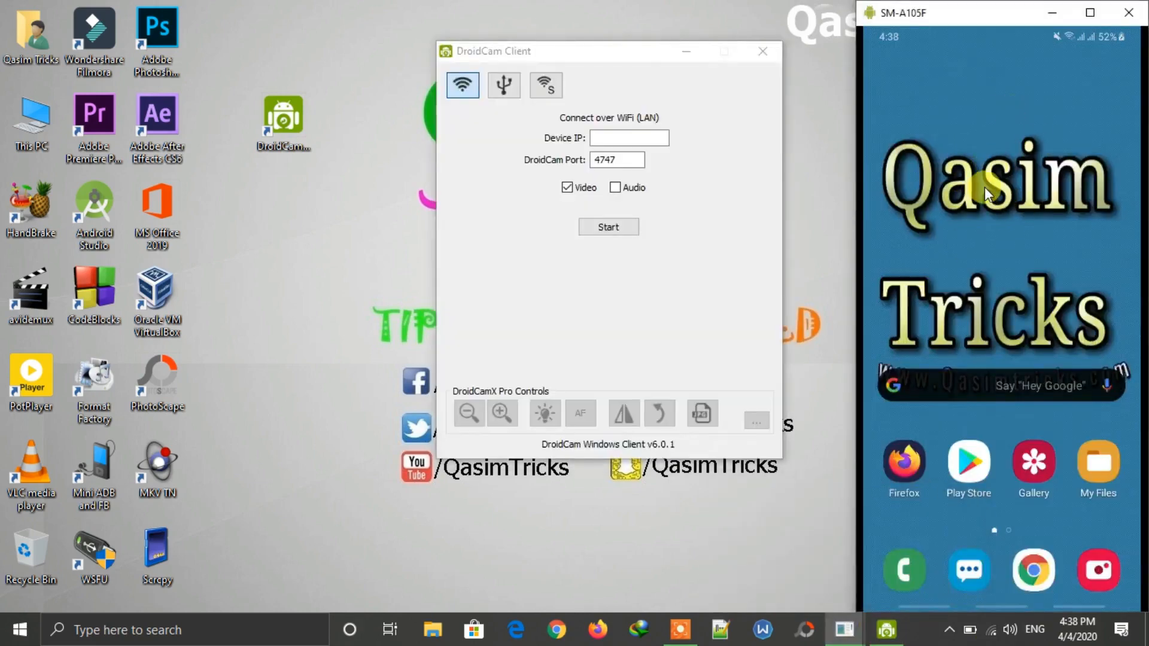
Step: Launch DroidCam on the mirrored phone to show its WiFi IP and port, then switch the client to USB
left_click(967, 192)
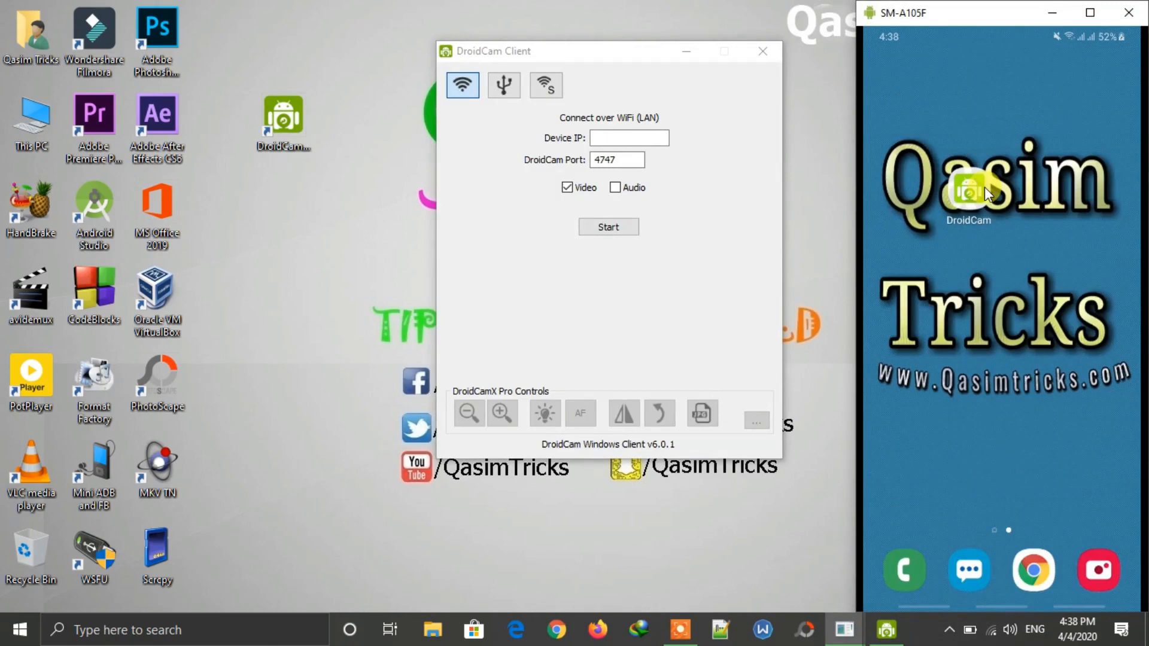
left_click(976, 197)
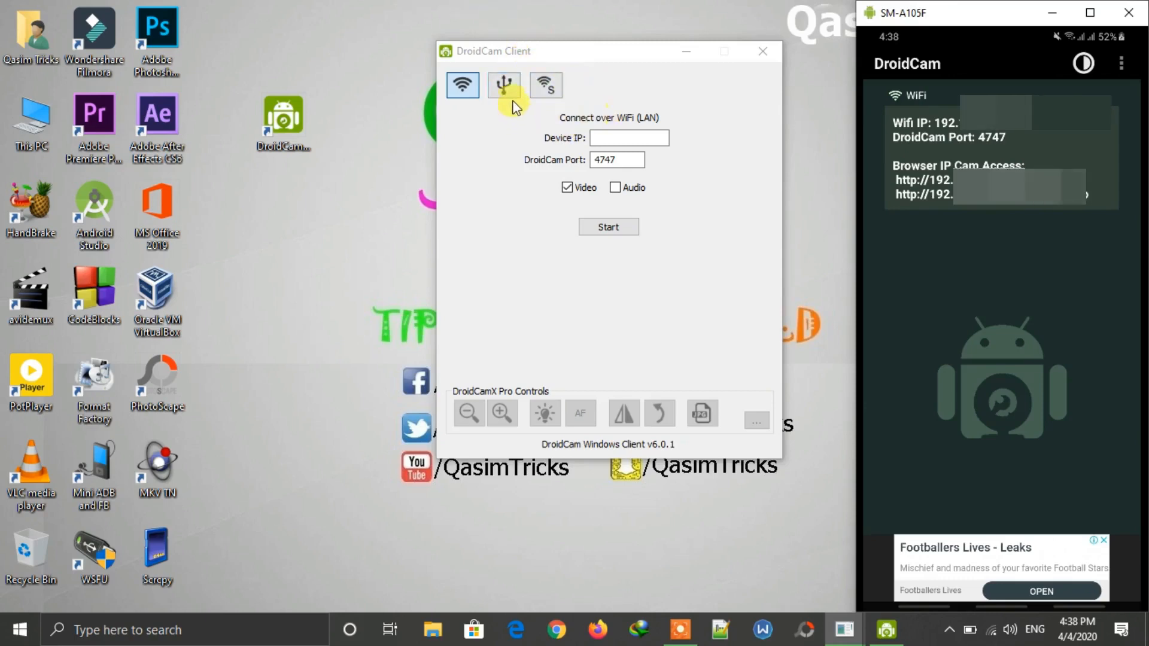
left_click(504, 84)
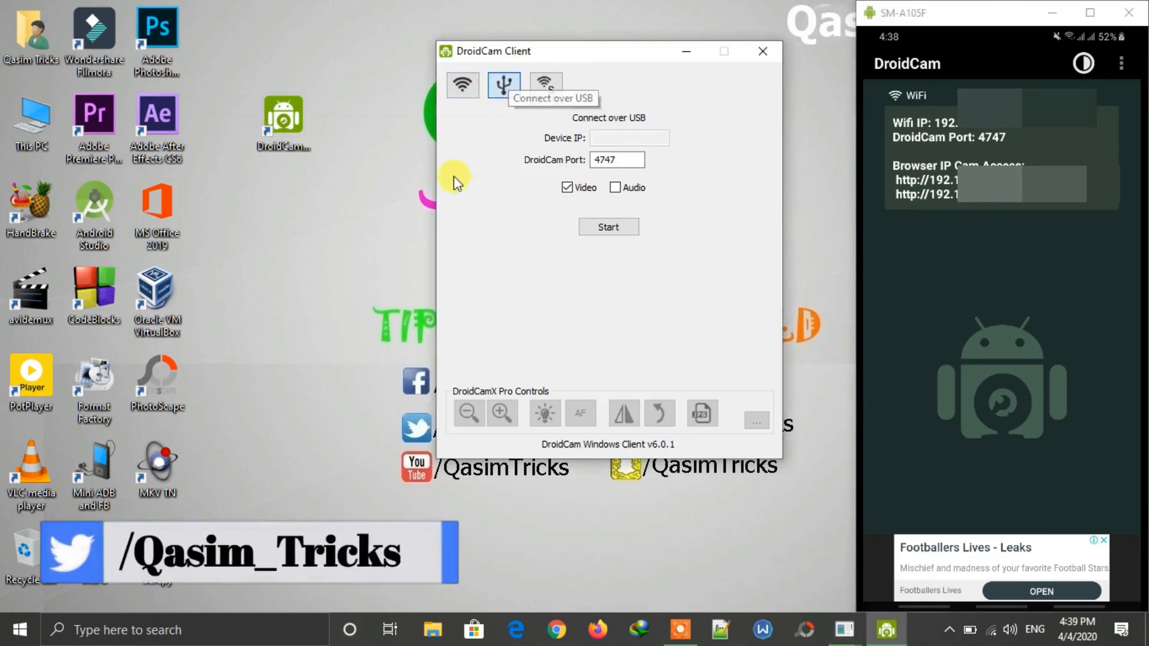
mouse_move(541, 253)
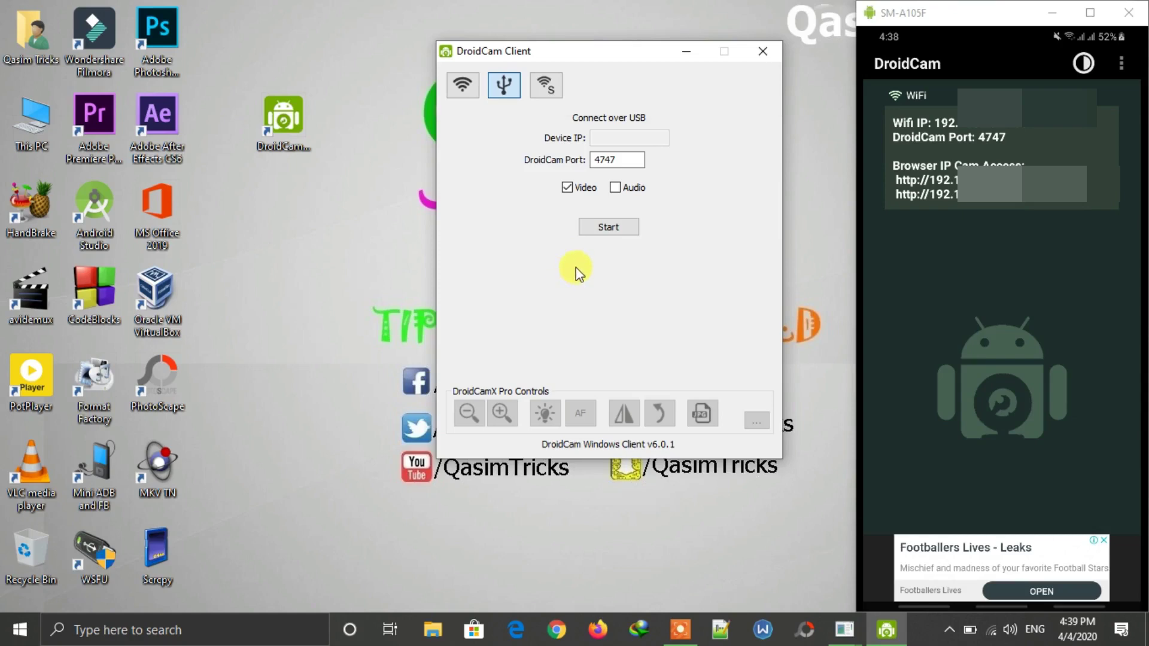
left_click(608, 227)
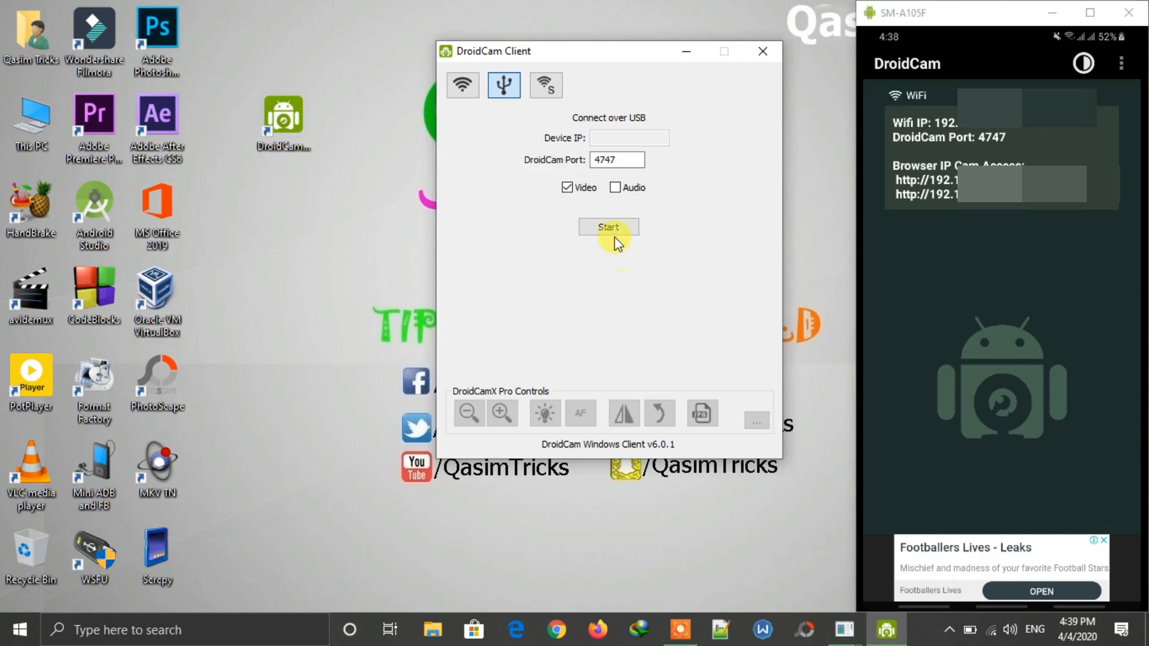
Step: Start a USB camera connection, which reports an adb server version mismatch
left_click(609, 227)
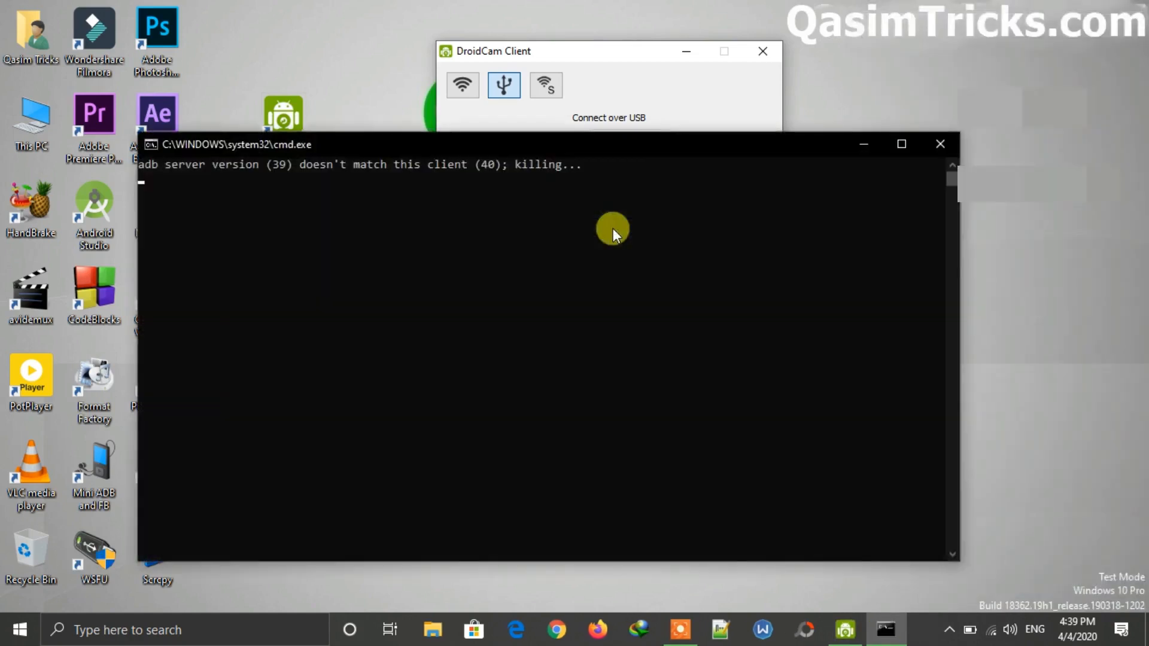
mouse_move(761, 53)
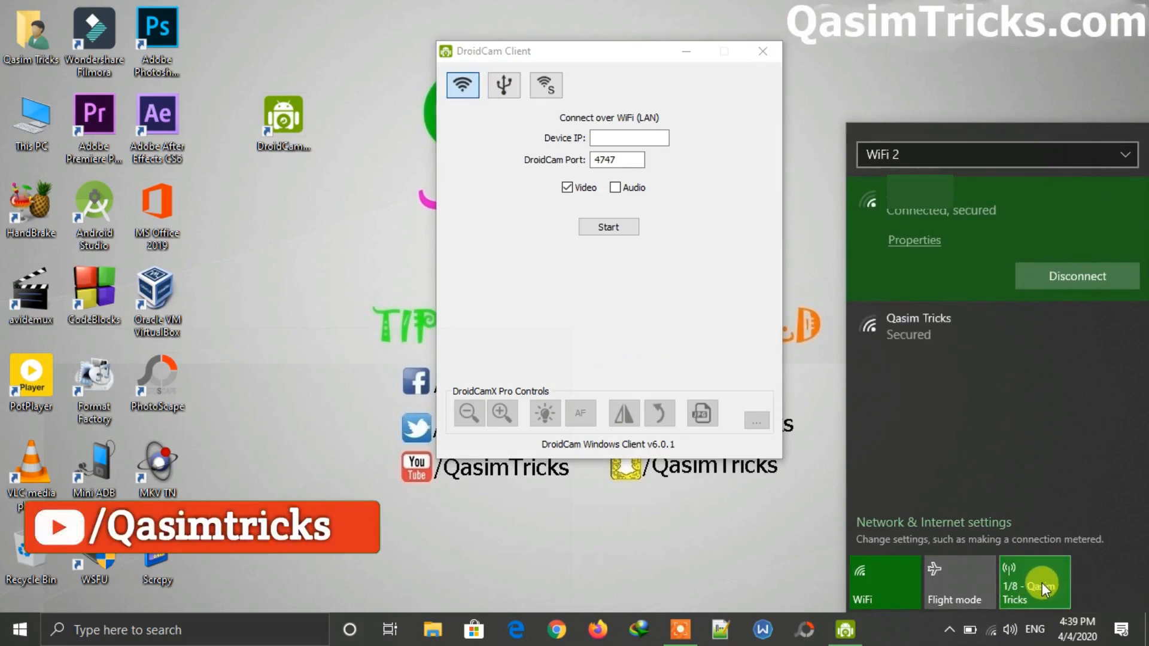
mouse_move(1022, 447)
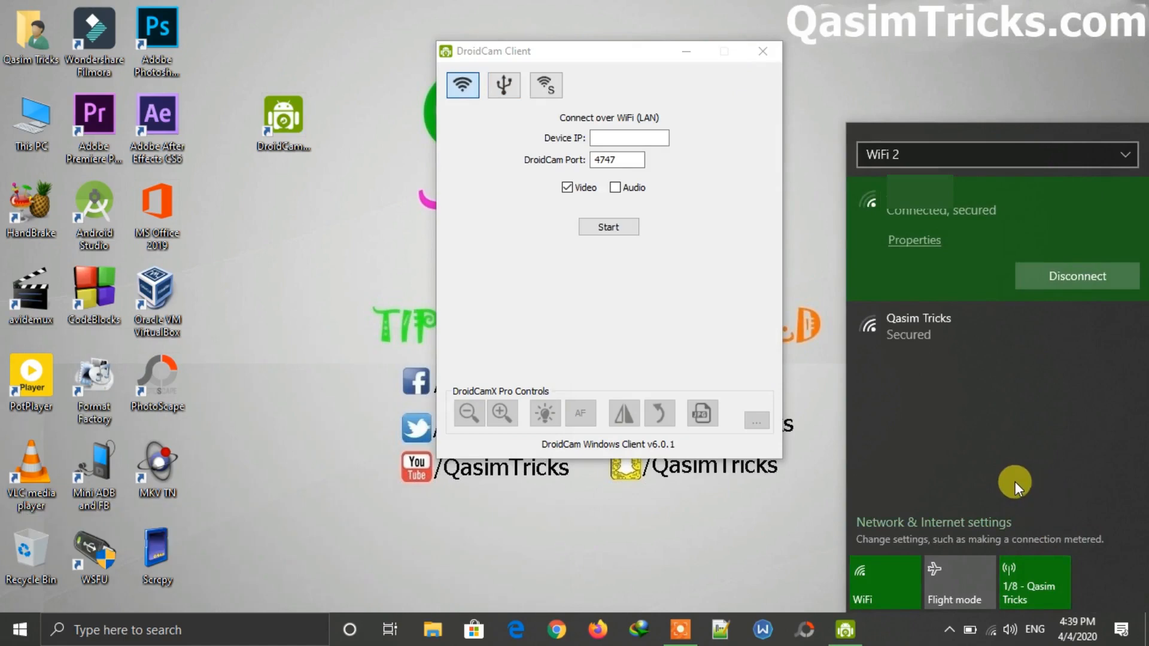
mouse_move(1007, 489)
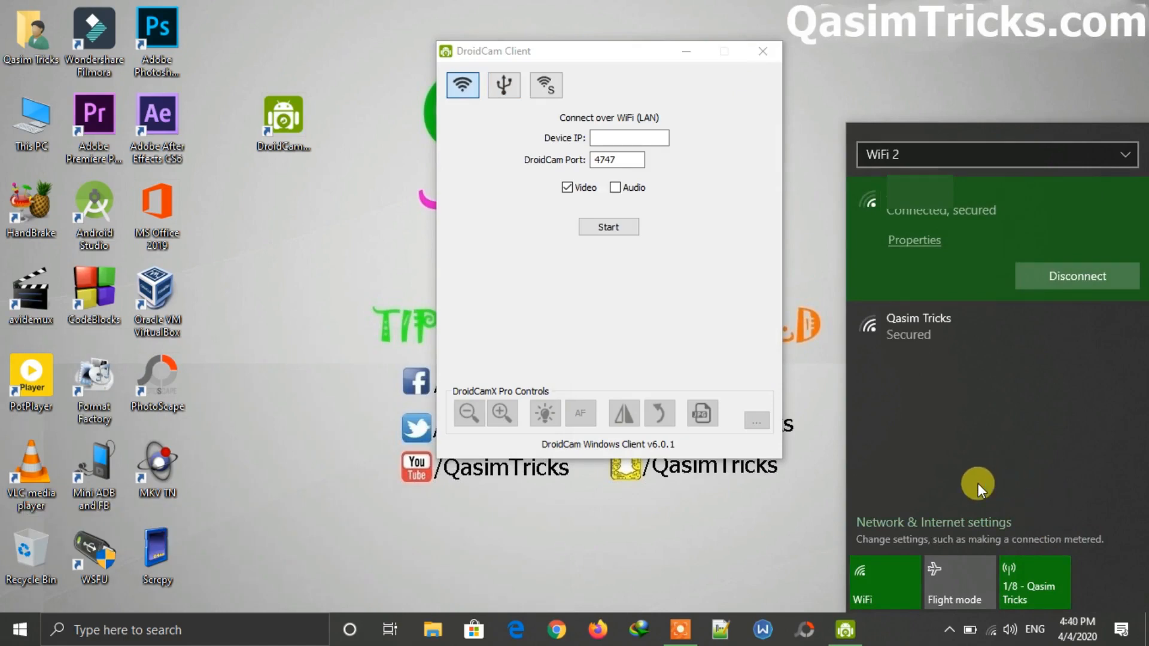
mouse_move(932, 472)
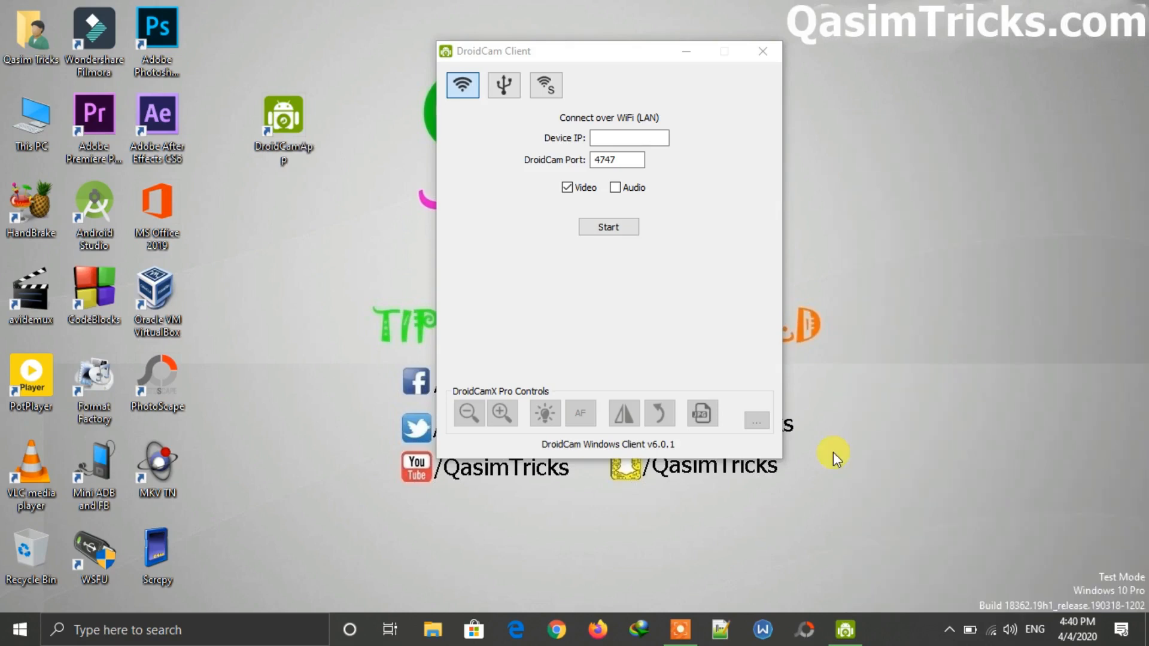
mouse_move(867, 452)
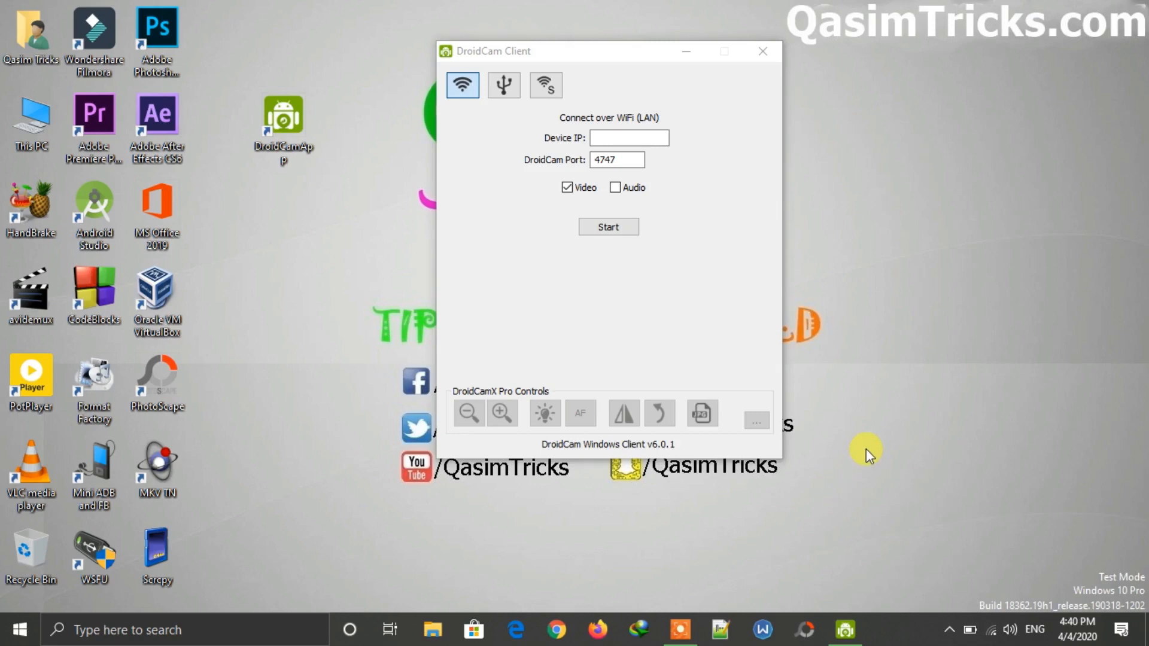
mouse_move(852, 471)
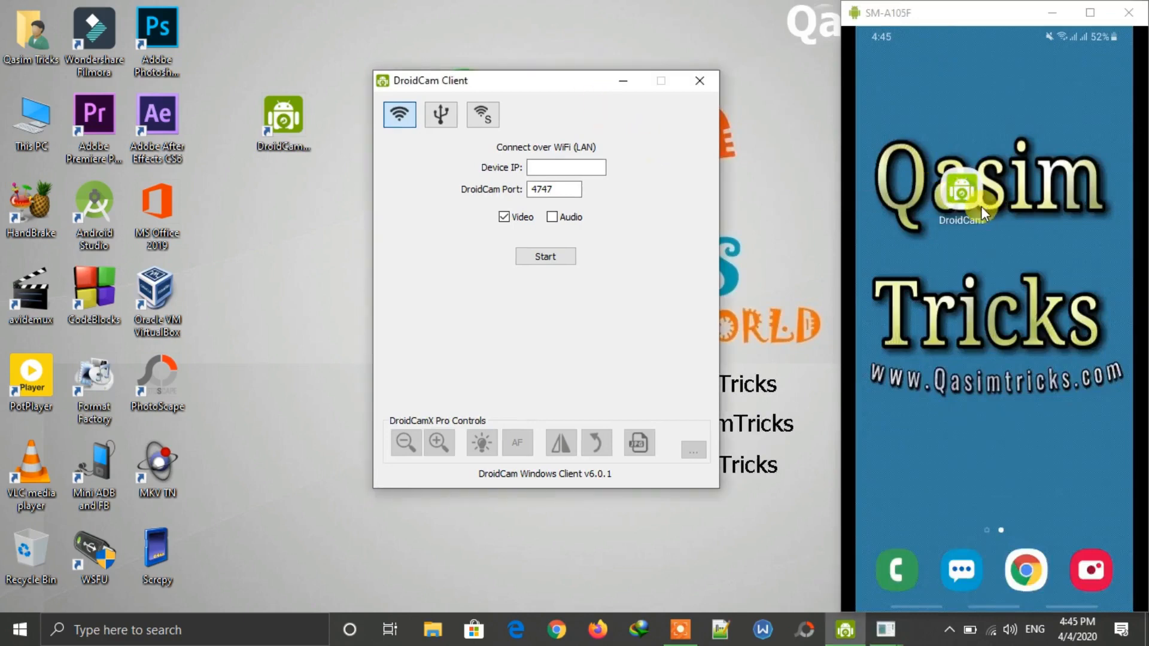
Step: Enter the phone's WiFi IP (192...) as Device IP and start the WiFi stream
left_click(967, 197)
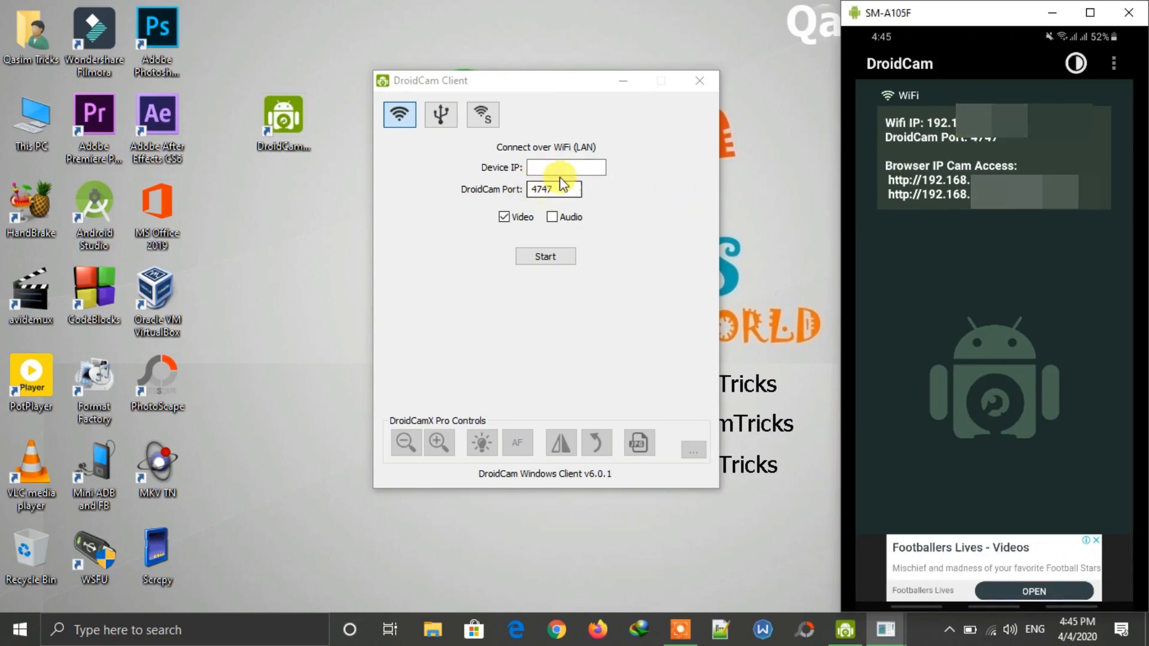
type("192.1")
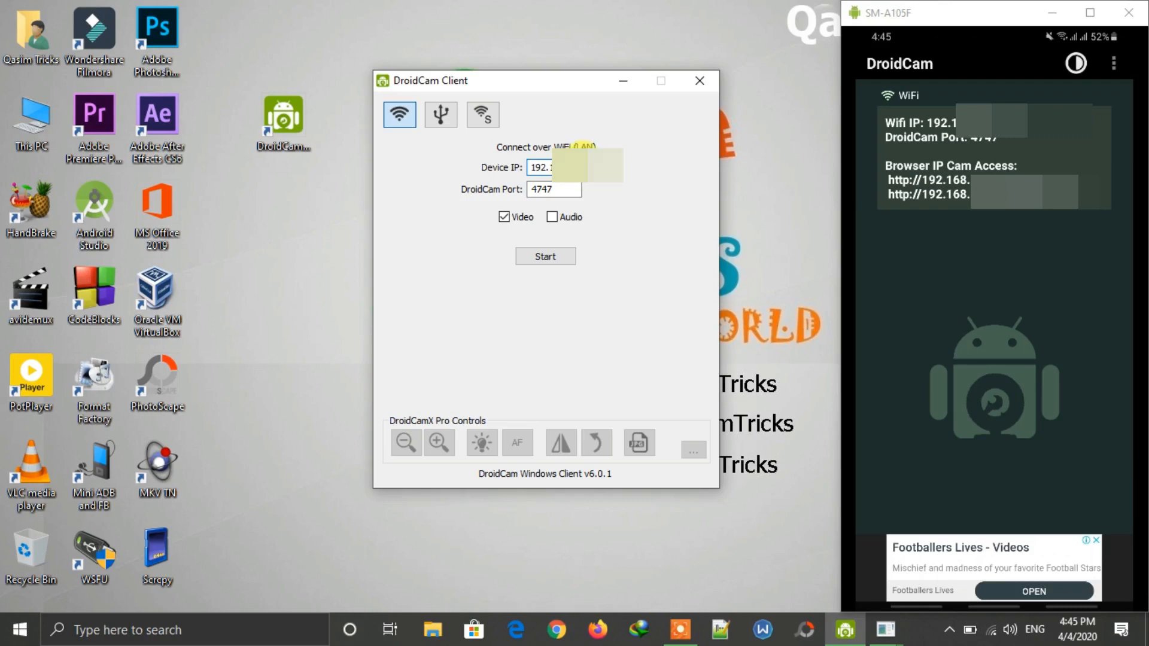
left_click(545, 256)
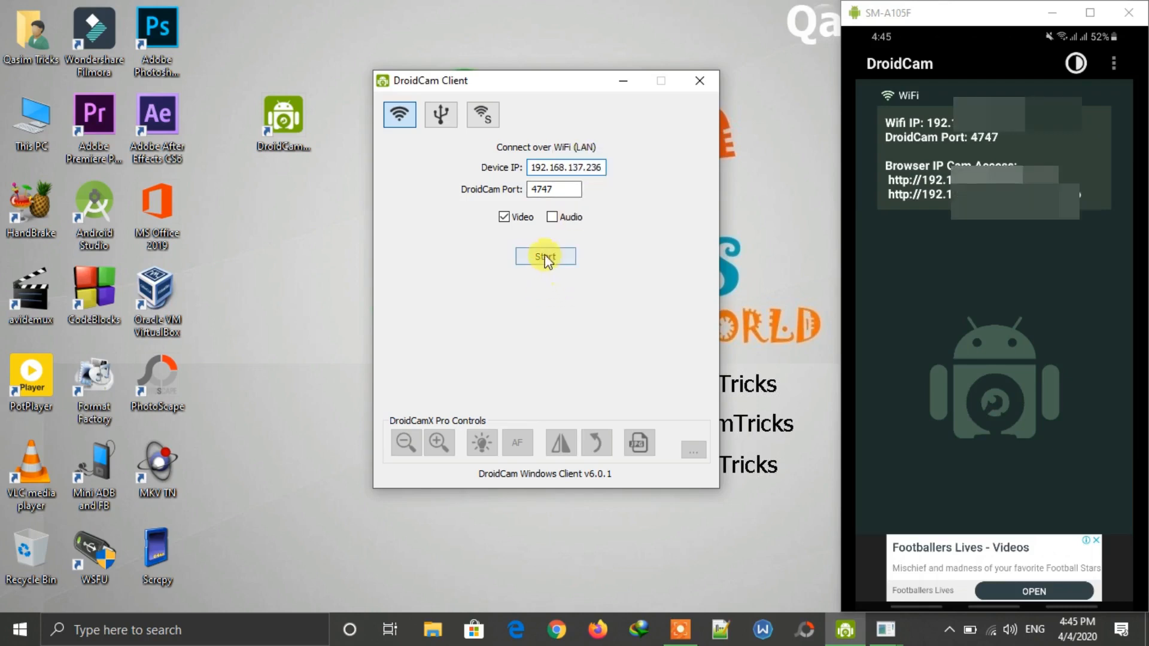
left_click(545, 256)
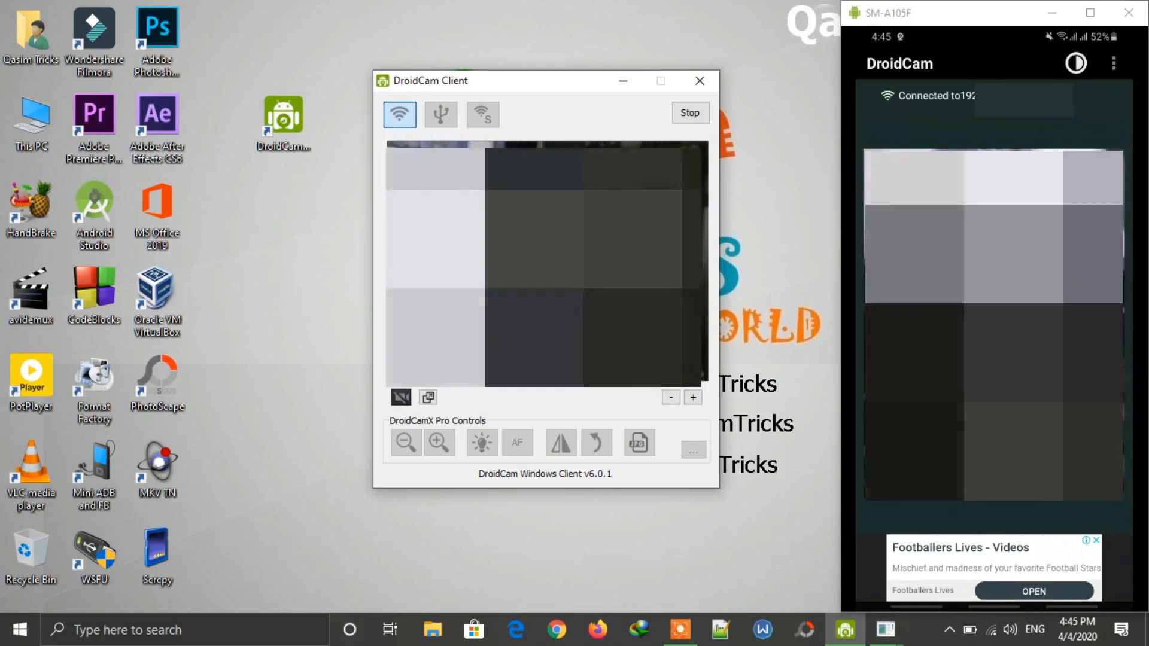
Step: Stop the live camera feed and close the DroidCam Client window
left_click(690, 111)
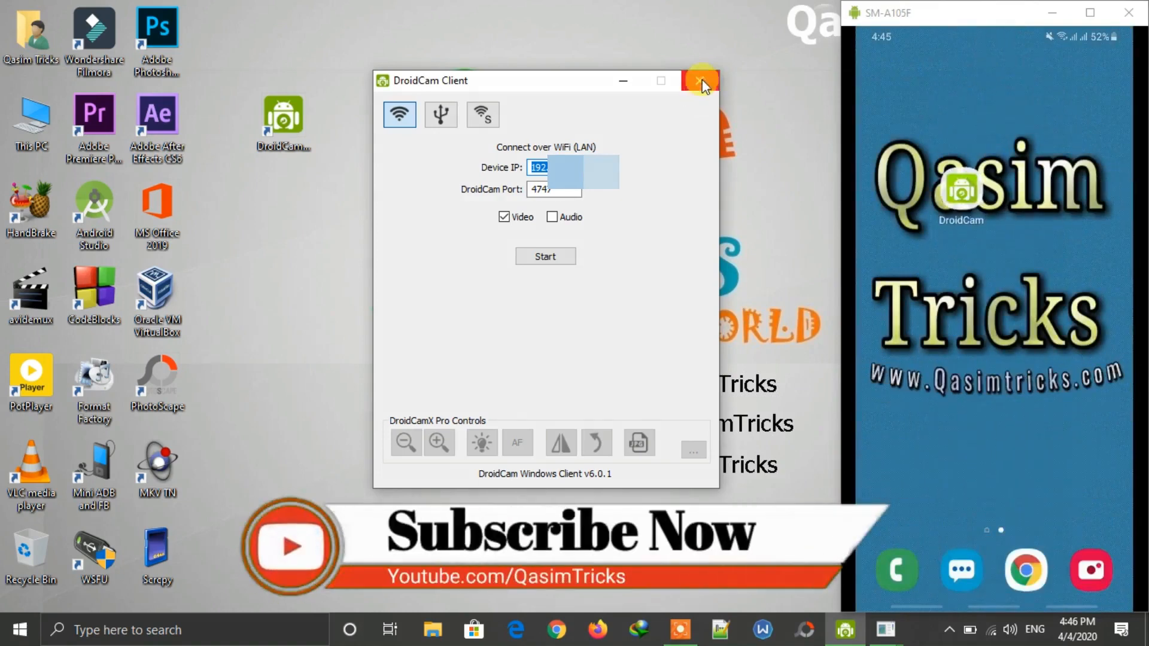
left_click(697, 79)
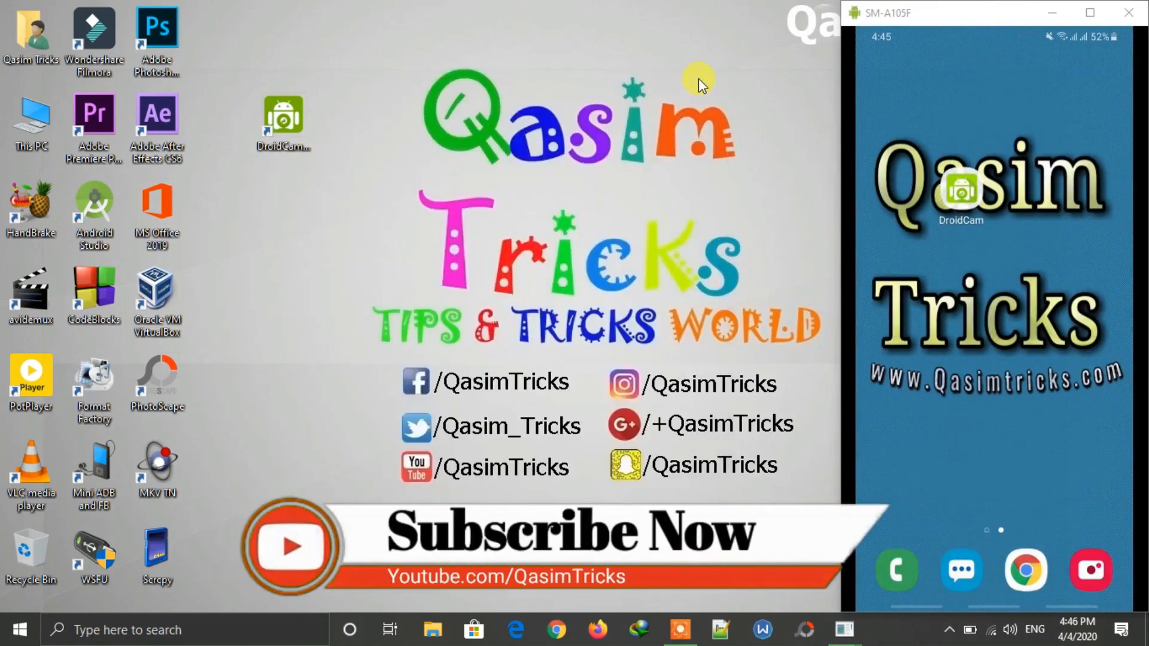